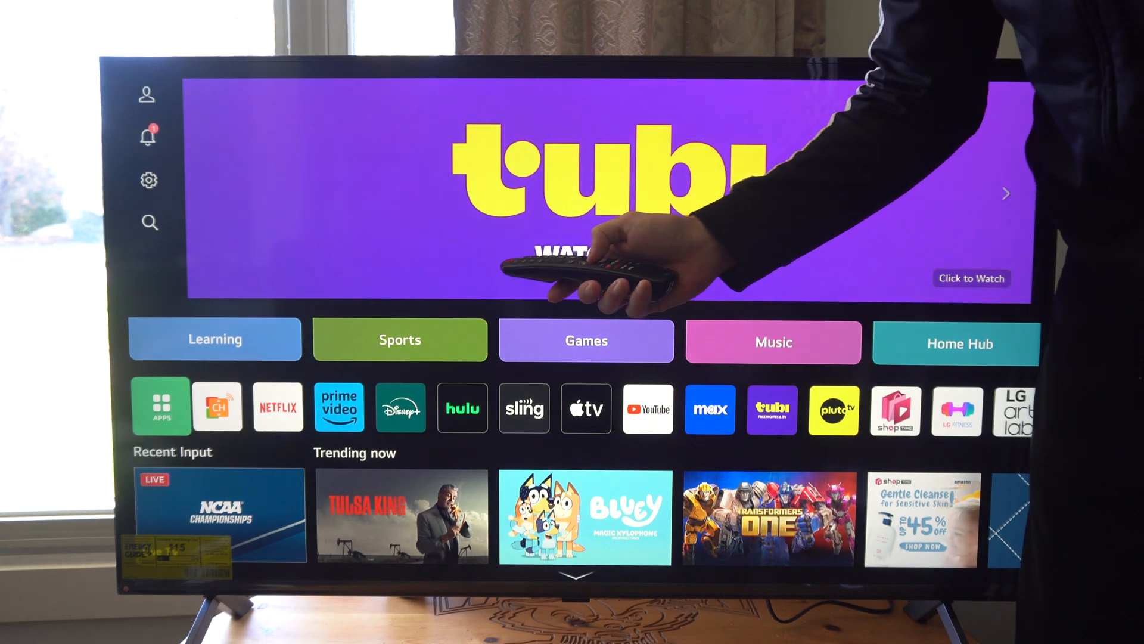
# - Launch the LG Content Store from the APPS tile on the home screen
pyautogui.click(161, 407)
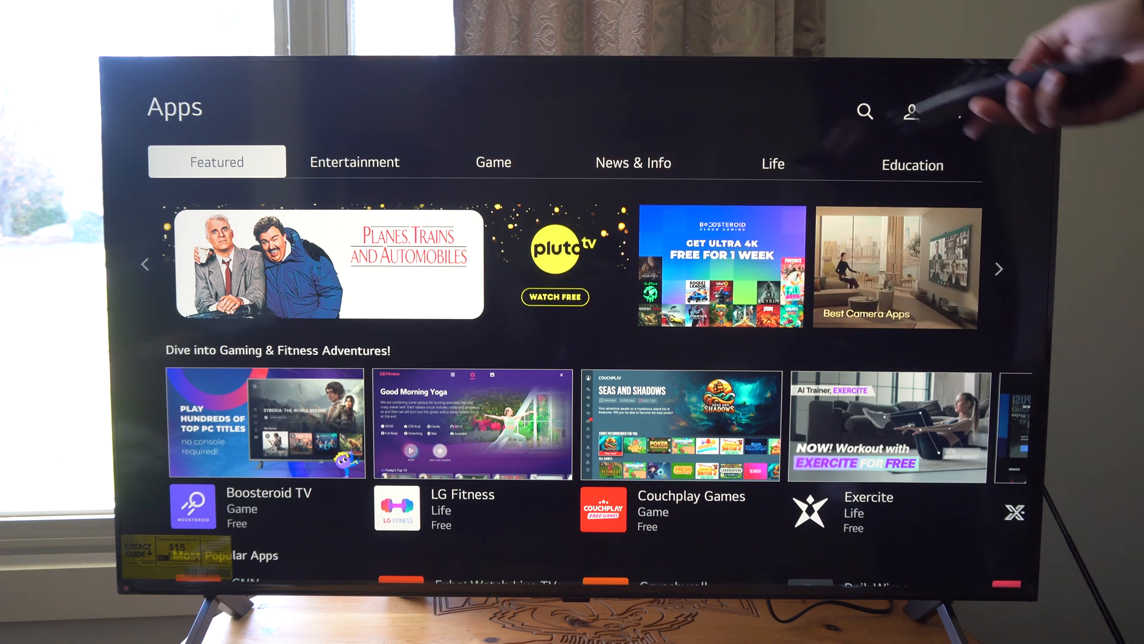
# - Show the Education category's most popular and newly updated apps
pyautogui.click(773, 162)
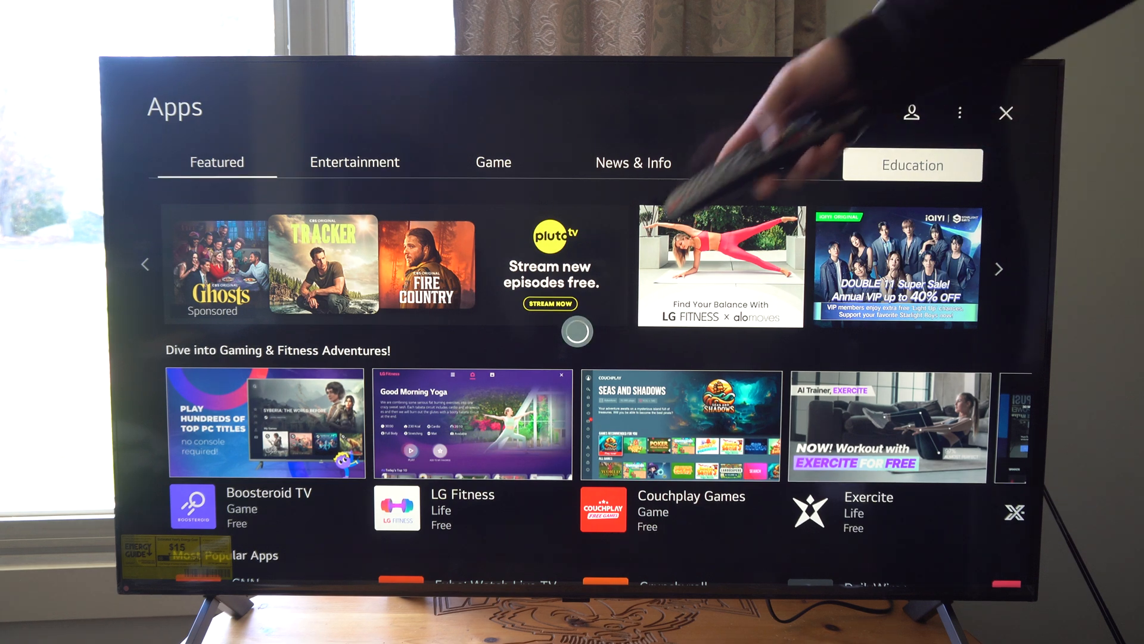
pyautogui.click(912, 164)
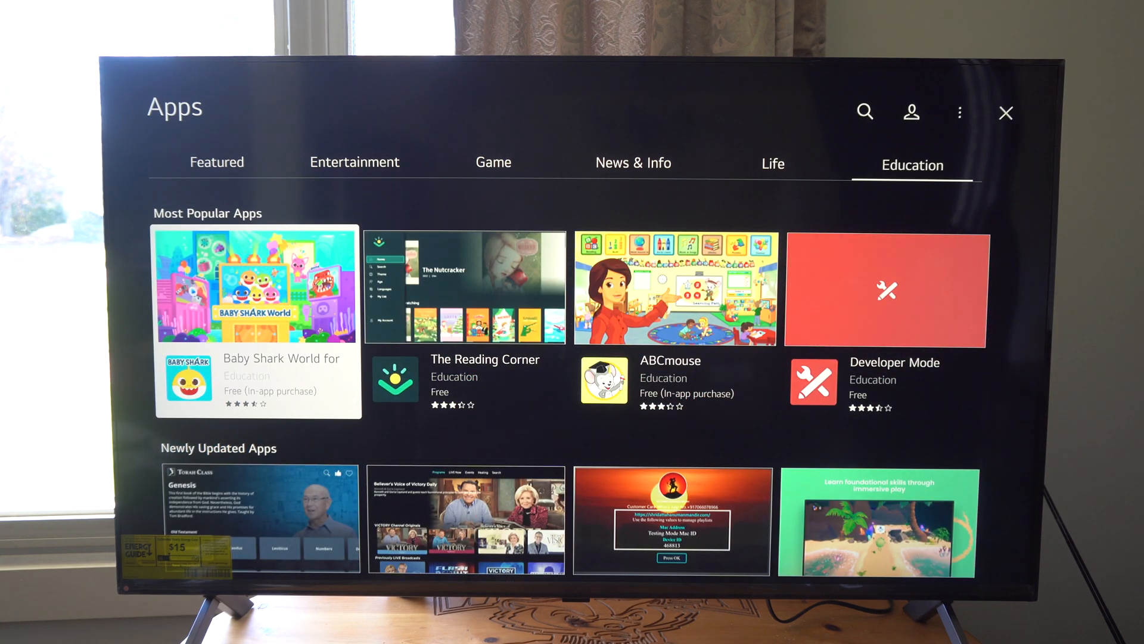
pyautogui.scroll(-3)
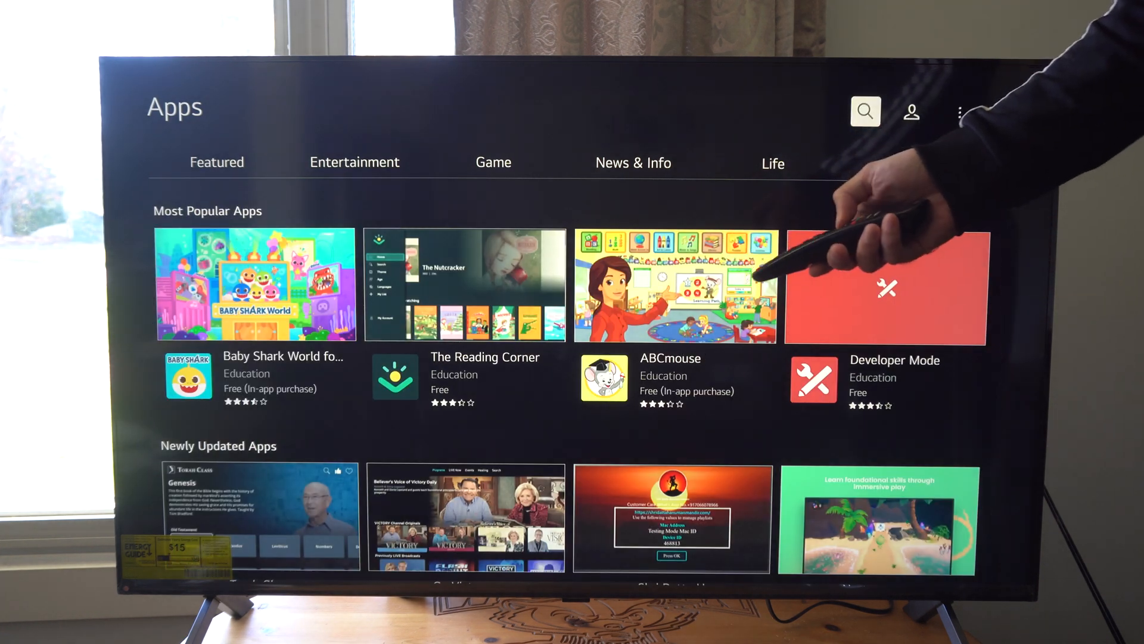
# - Switch to Entertainment and open Radio Lucrethia's details from Newly Updated Apps
pyautogui.click(355, 161)
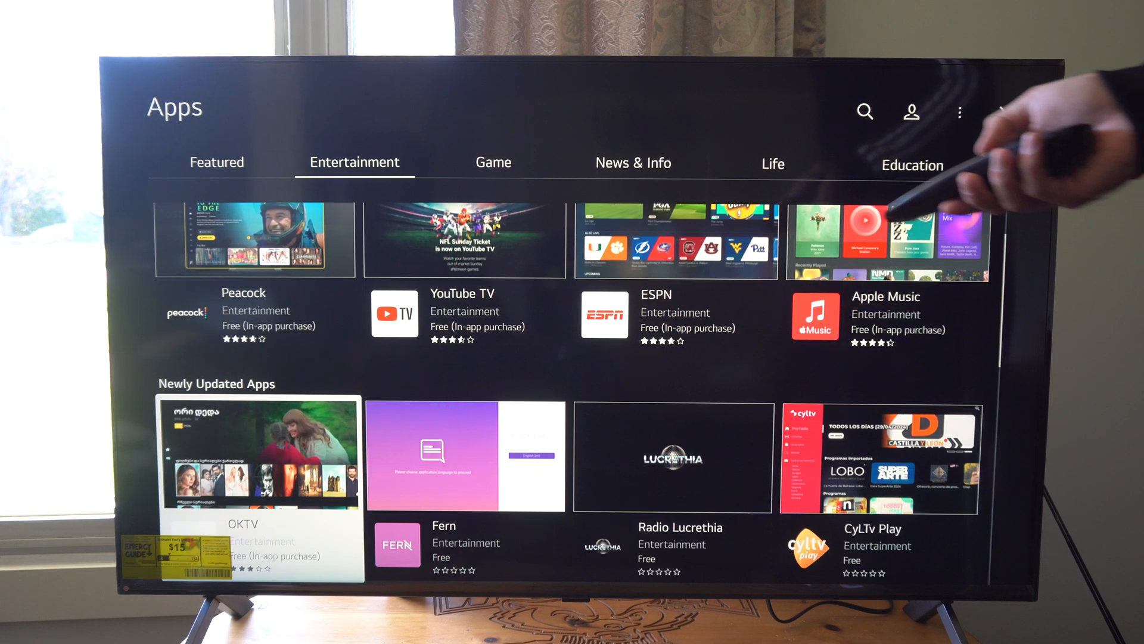
pyautogui.scroll(-3)
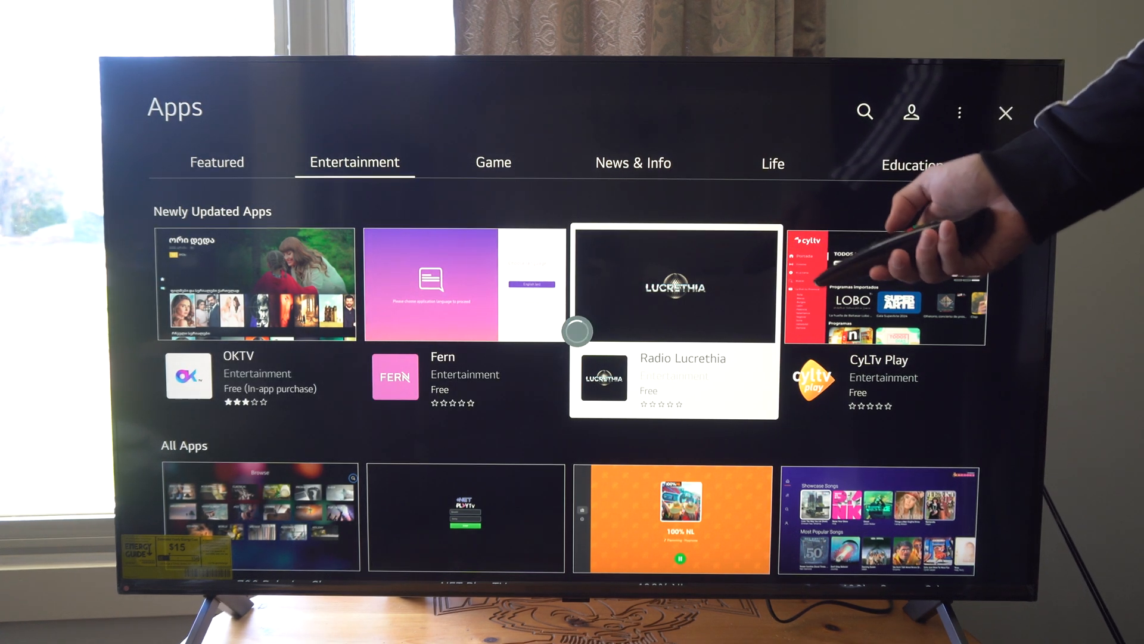
pyautogui.click(672, 284)
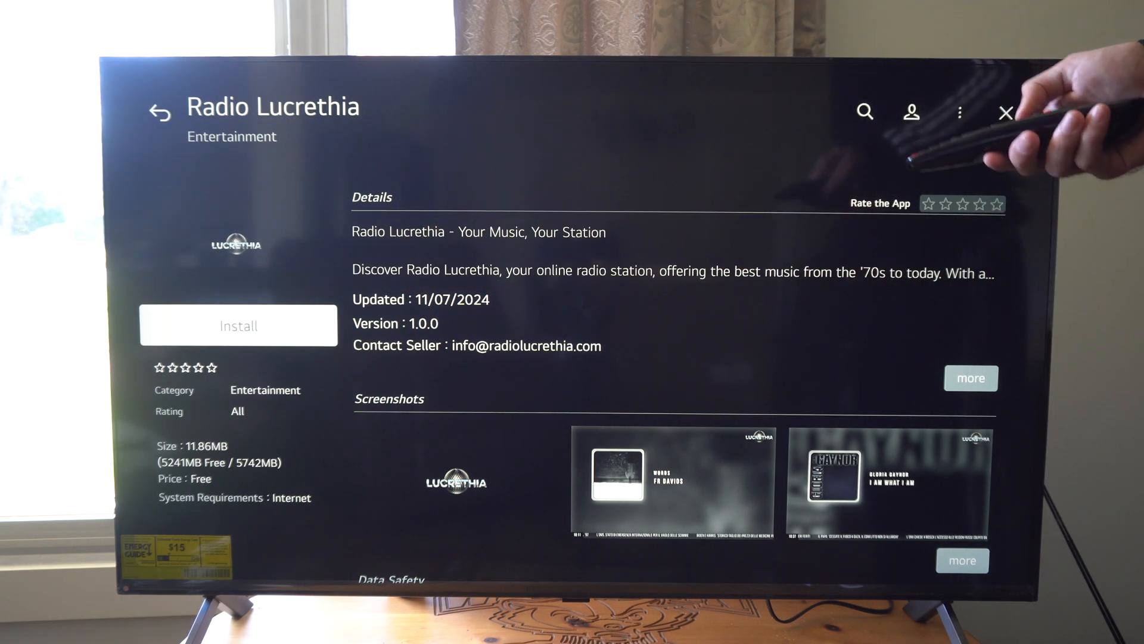
# - Attempt to install Radio Lucrethia, accept the login prompt, then back out of LG Account Sign In
pyautogui.click(238, 325)
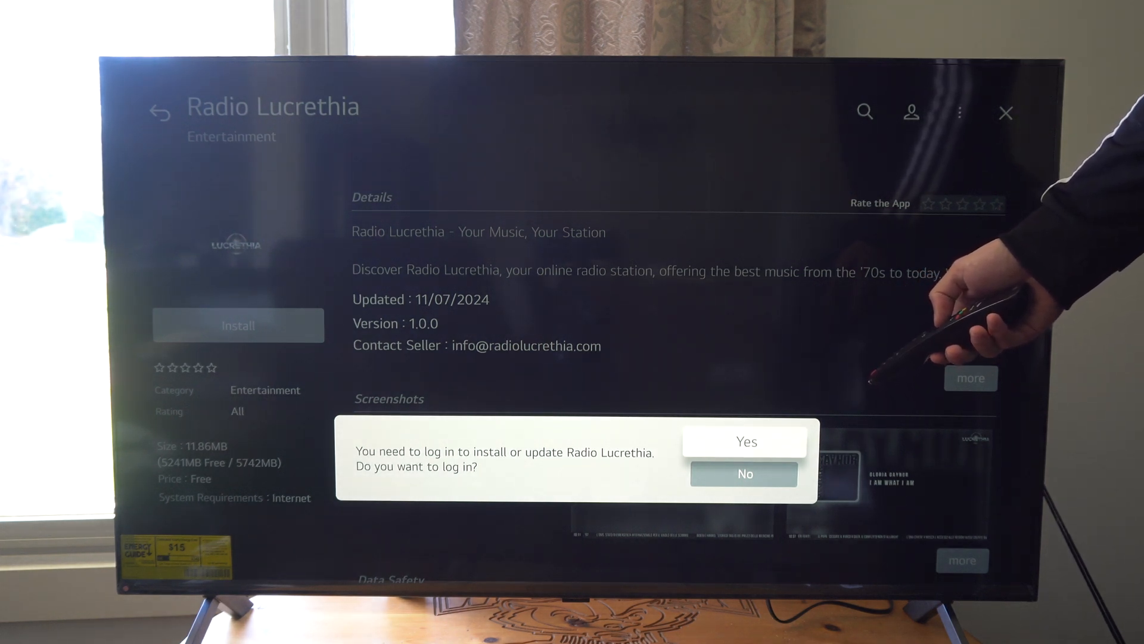
pyautogui.click(744, 441)
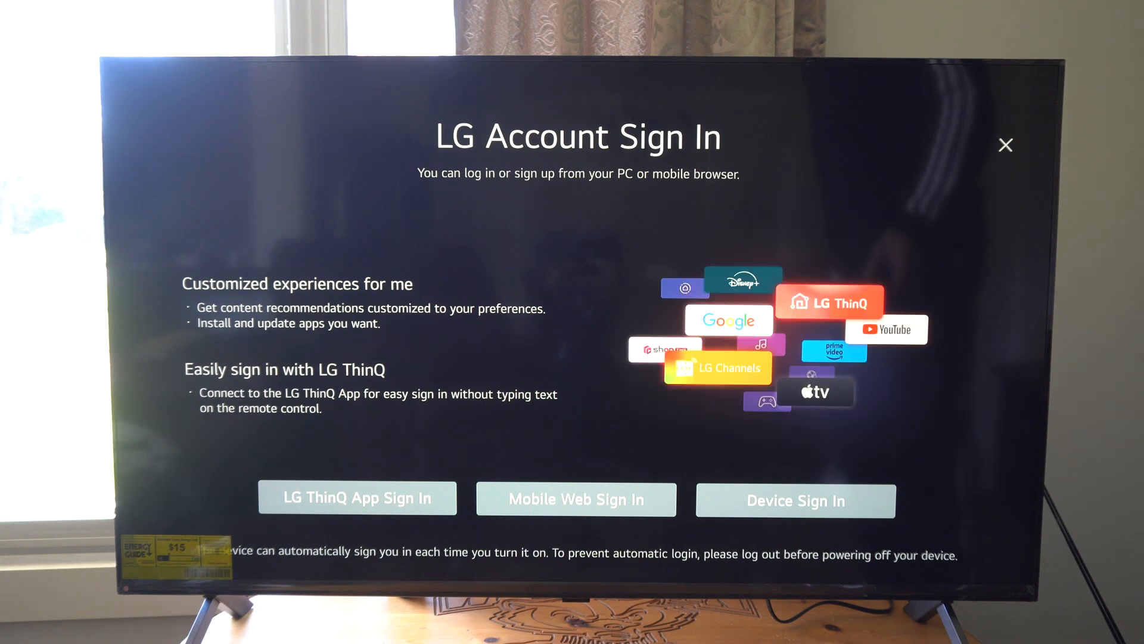
pyautogui.click(356, 498)
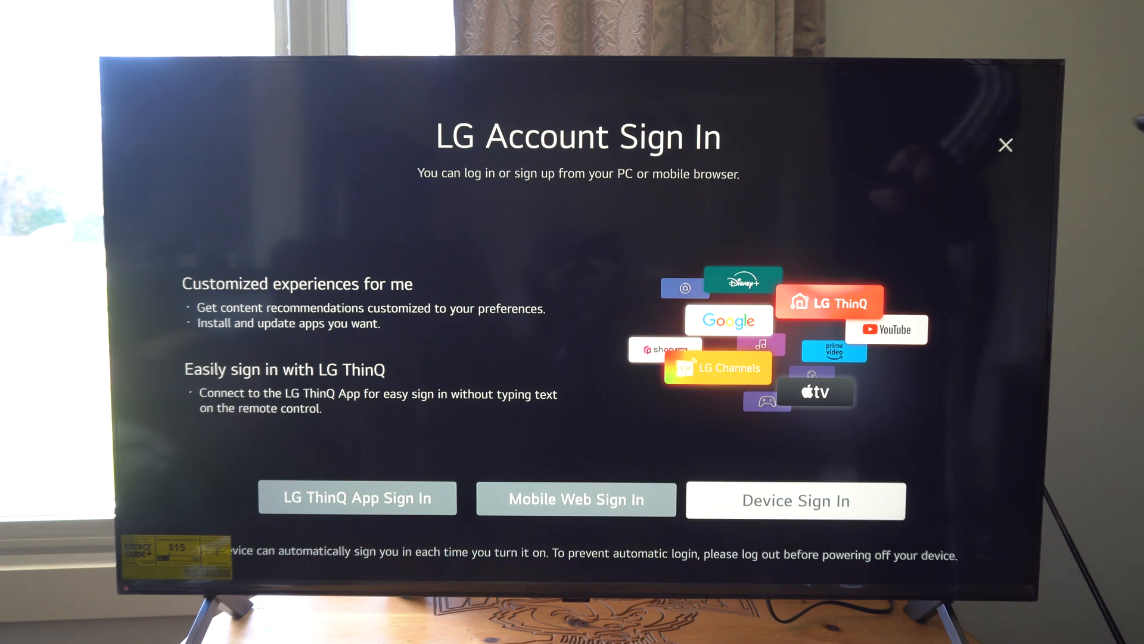
pyautogui.click(1005, 144)
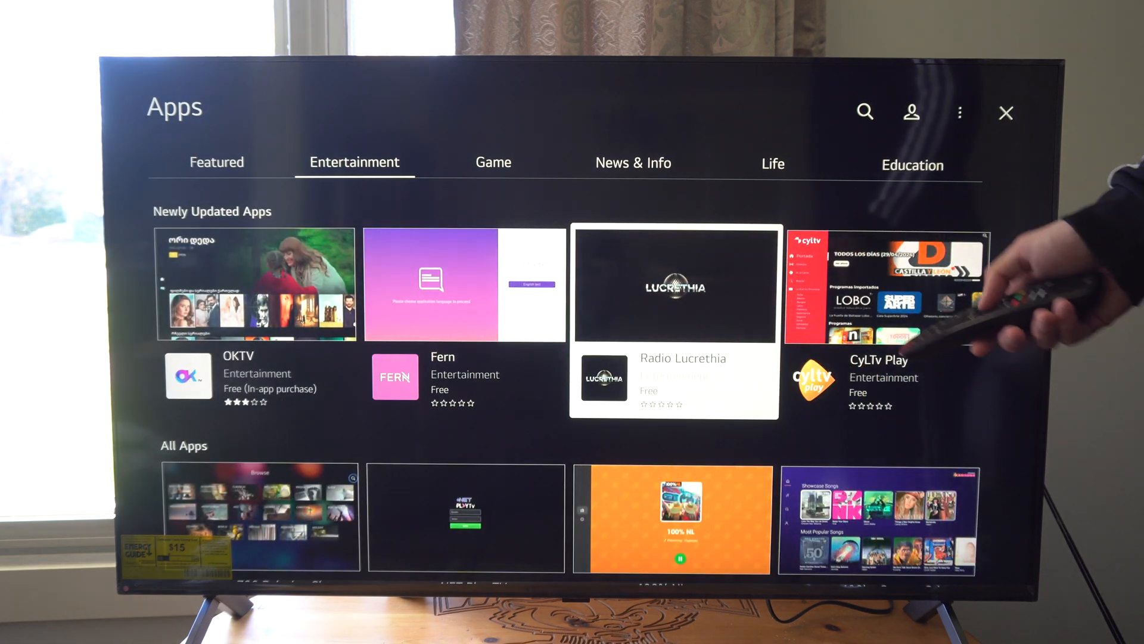
# - Open Peacock from Most Popular Apps and attempt to install it, raising the login prompt
pyautogui.scroll(-3)
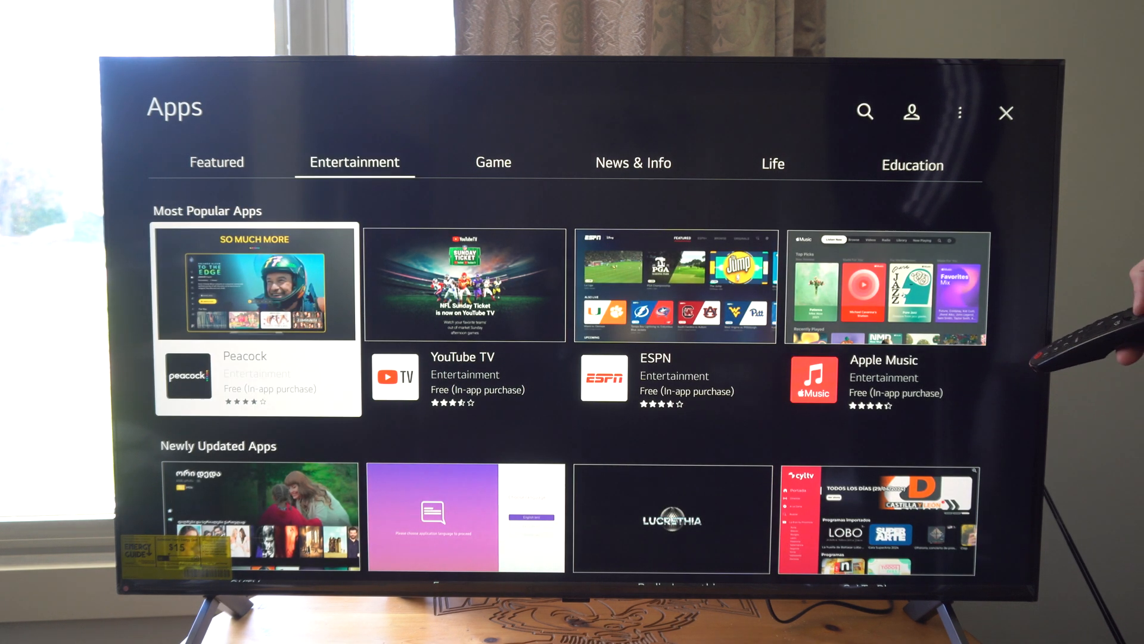
pyautogui.click(258, 285)
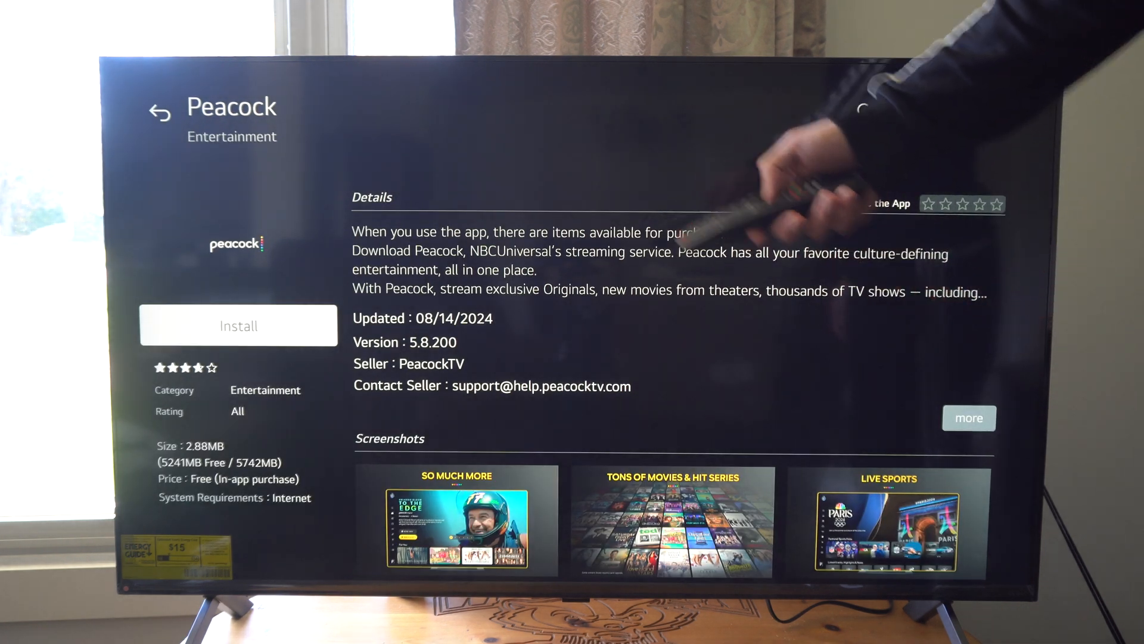
pyautogui.click(239, 325)
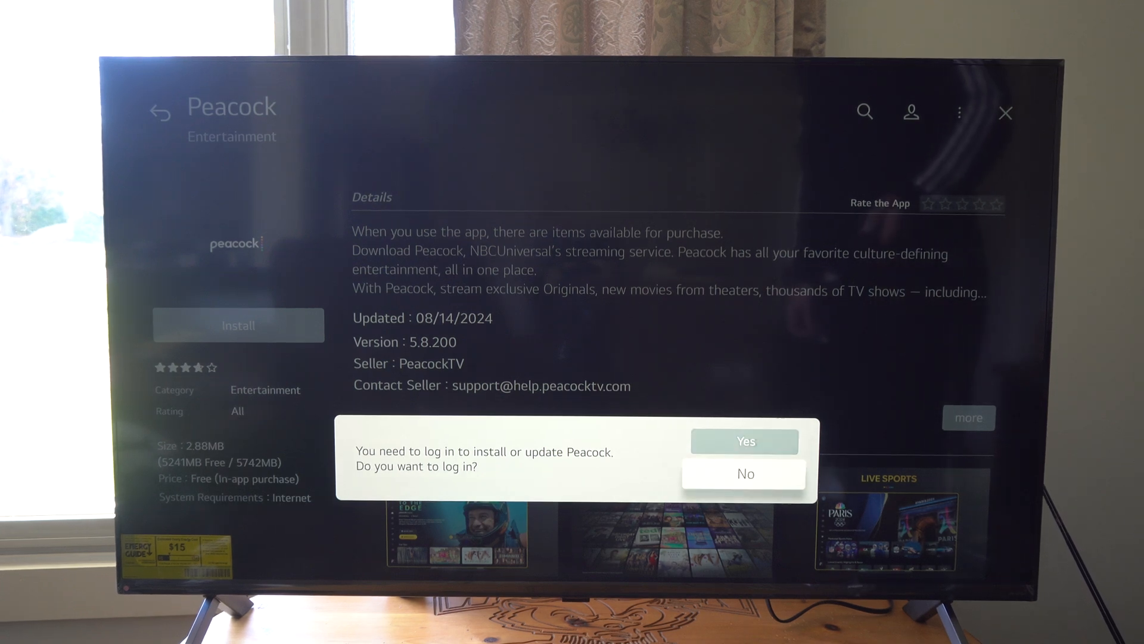
# - Accept the login prompt and reach the Sign in on TV choice screen
pyautogui.click(743, 473)
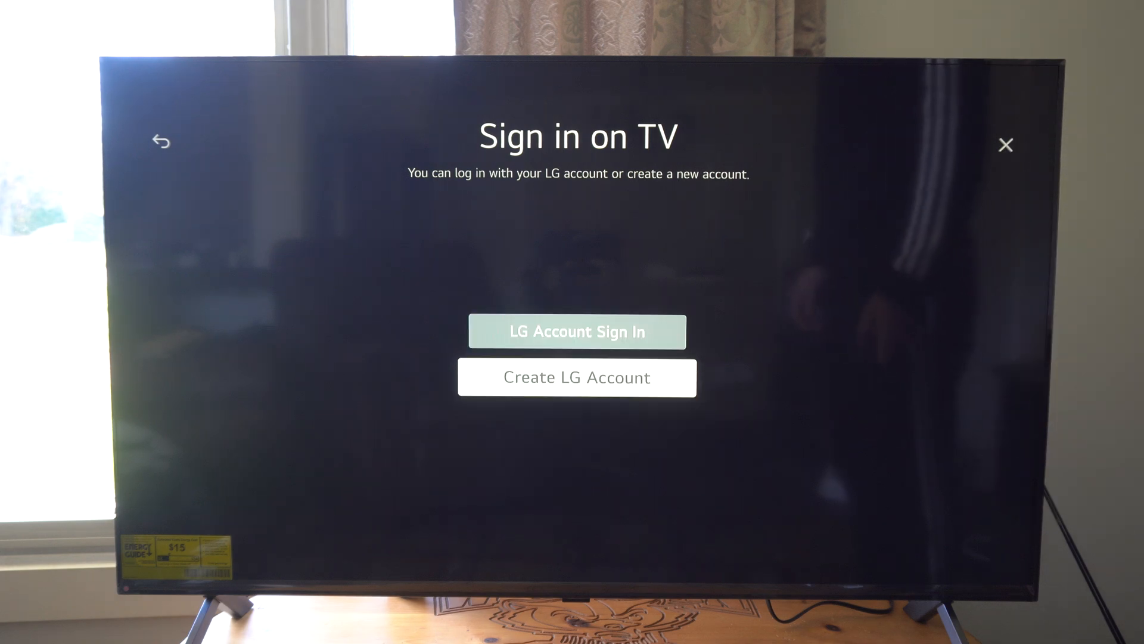
# - Choose Create LG Account, agree to all terms, and reach the Create Account form's ID field
pyautogui.click(577, 331)
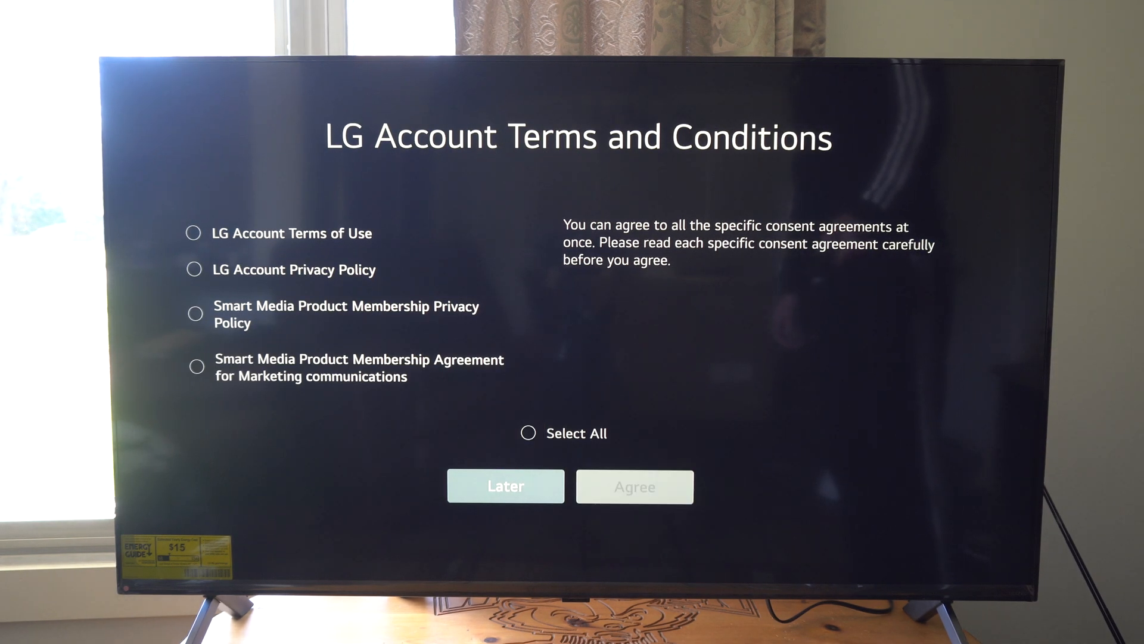
pyautogui.click(528, 432)
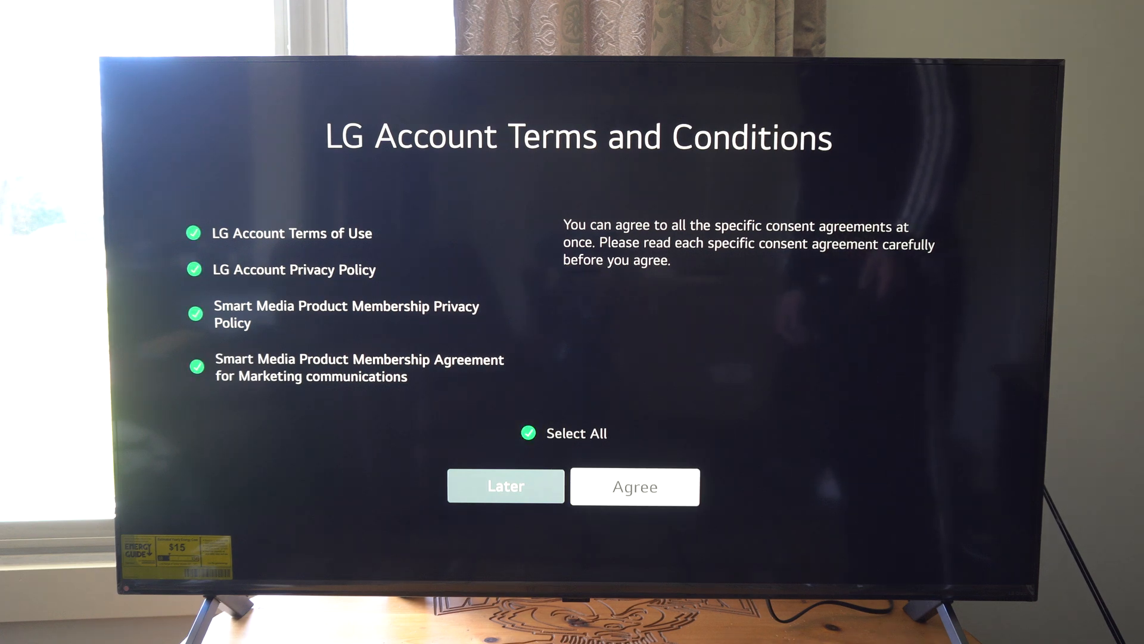
pyautogui.click(634, 486)
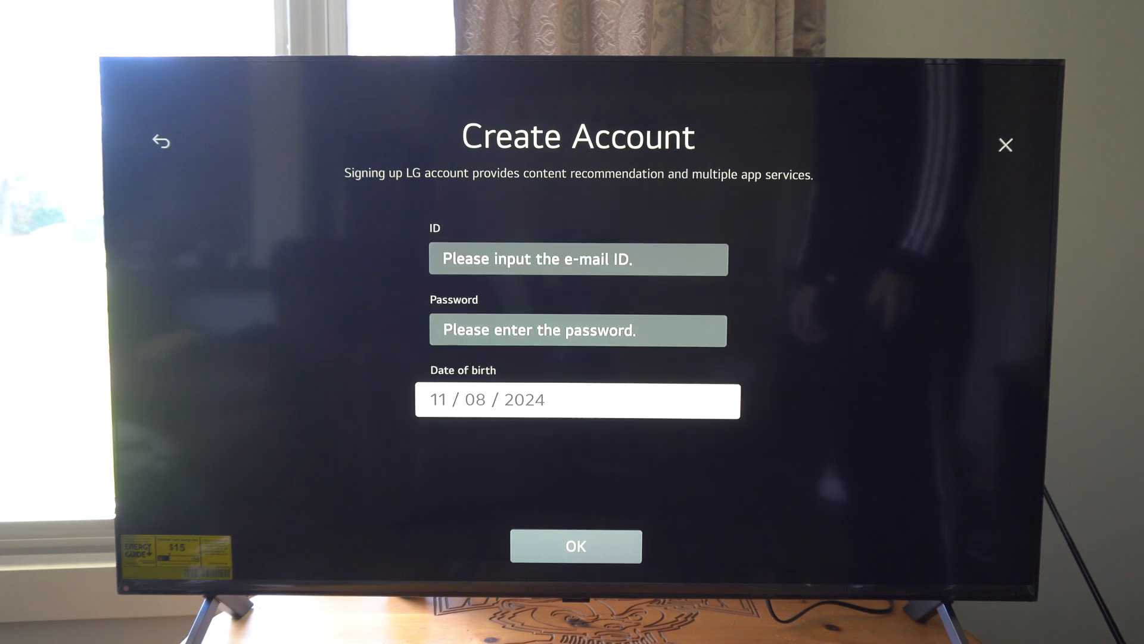
pyautogui.click(577, 258)
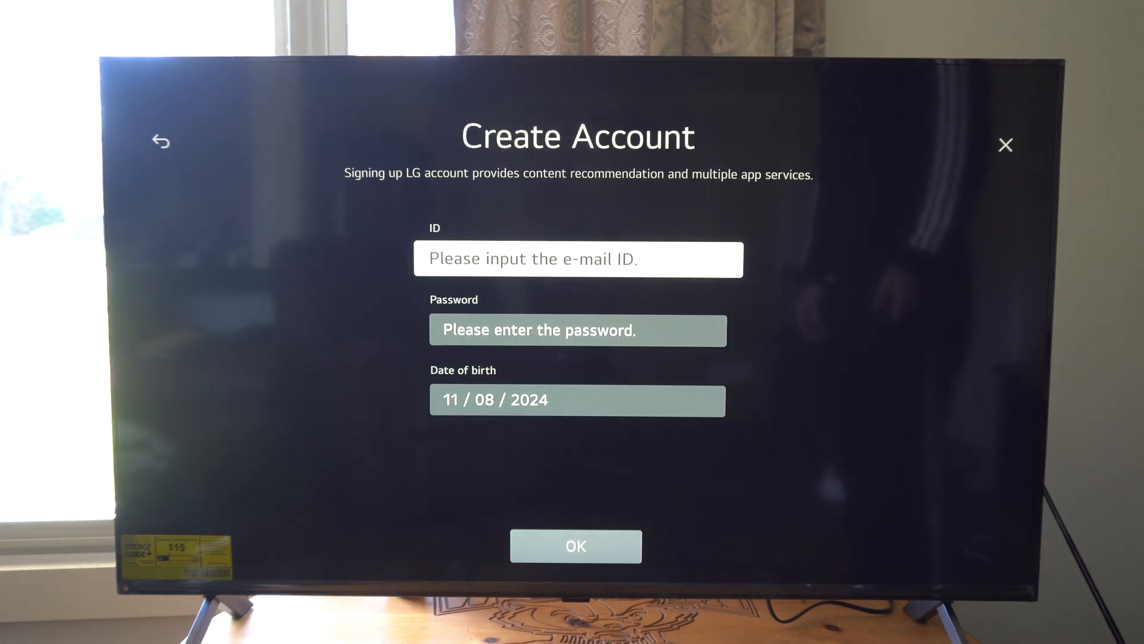